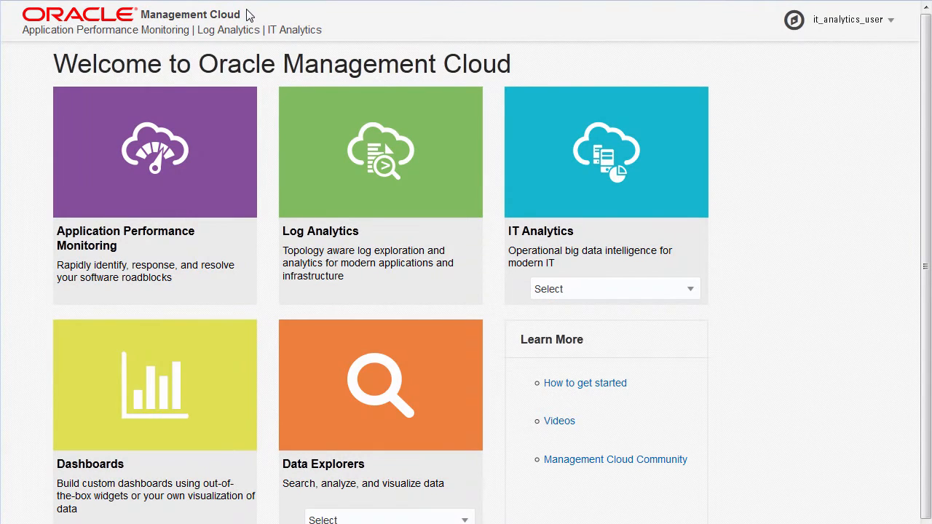
mouse_move(624, 273)
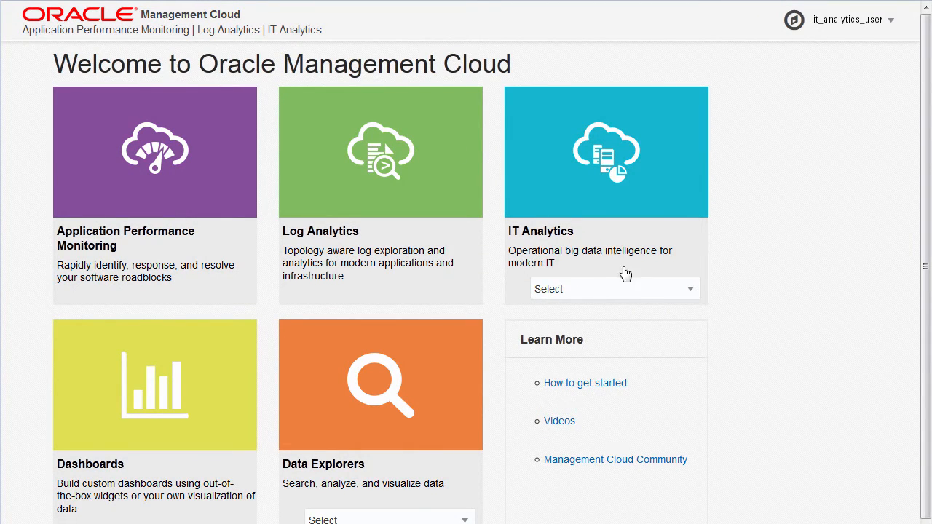
- Open the Select dropdown under the IT Analytics tile to list its applications
click(614, 289)
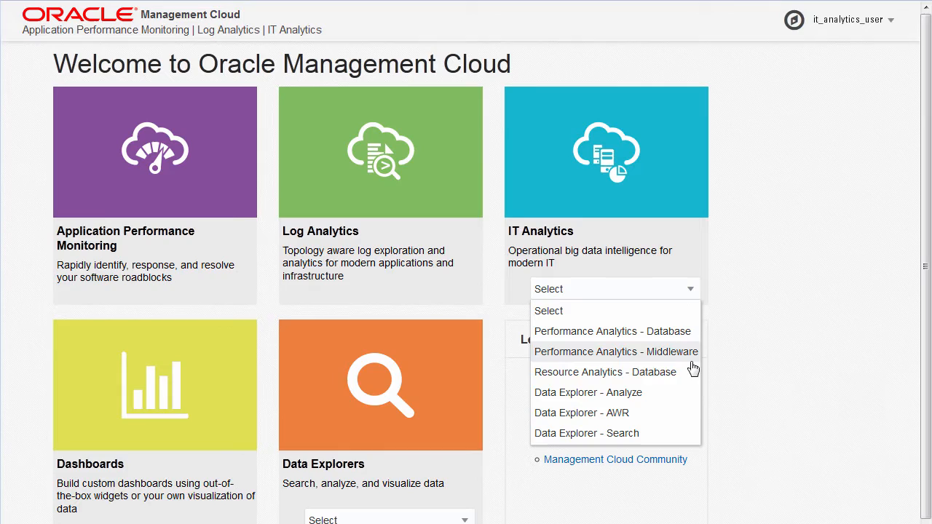
- Open Resource Analytics for databases and show the All Databases target choices
click(605, 371)
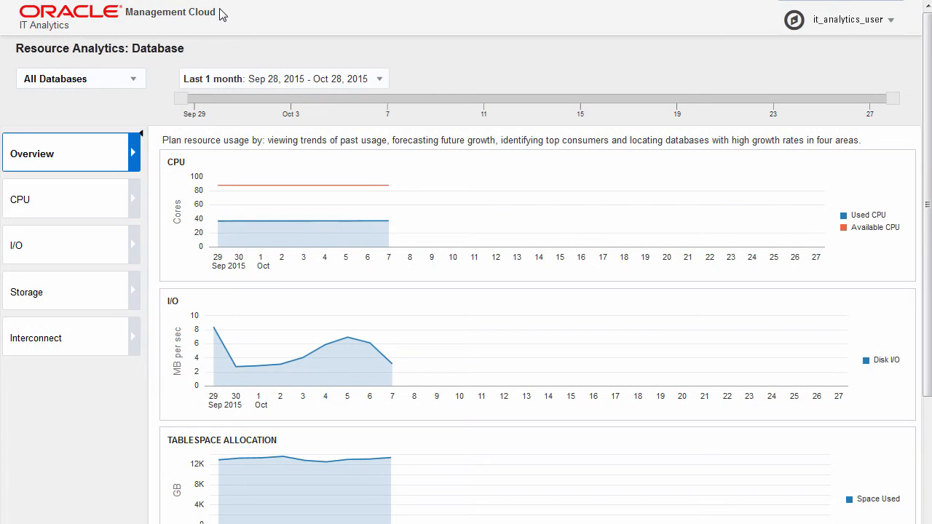
scroll(down, 3)
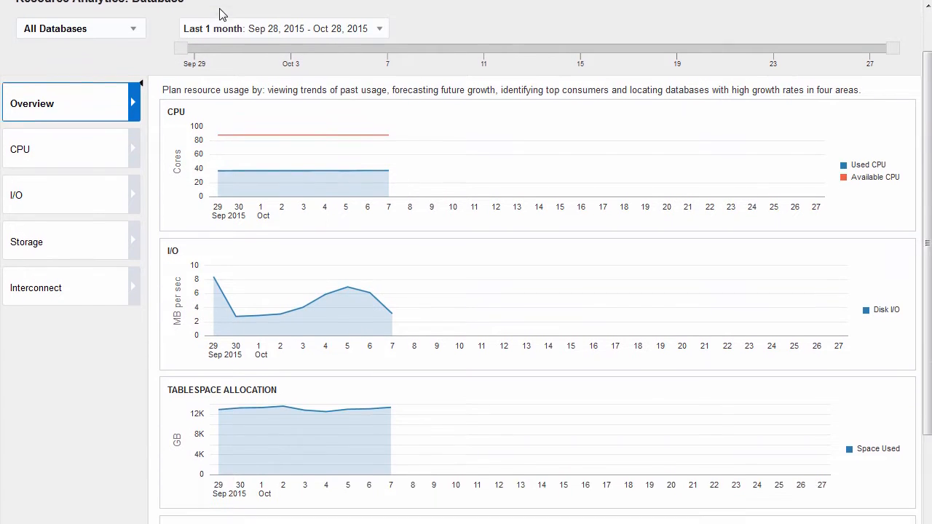
scroll(down, 3)
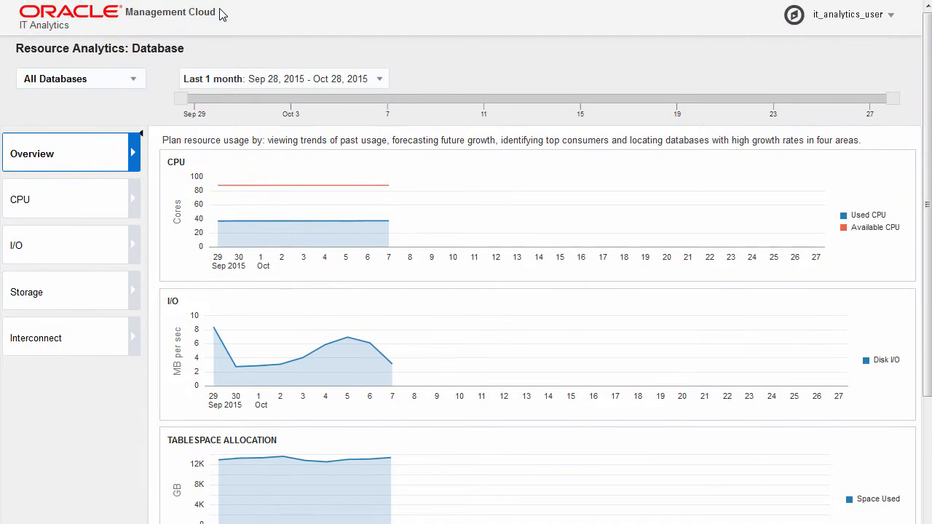
click(80, 79)
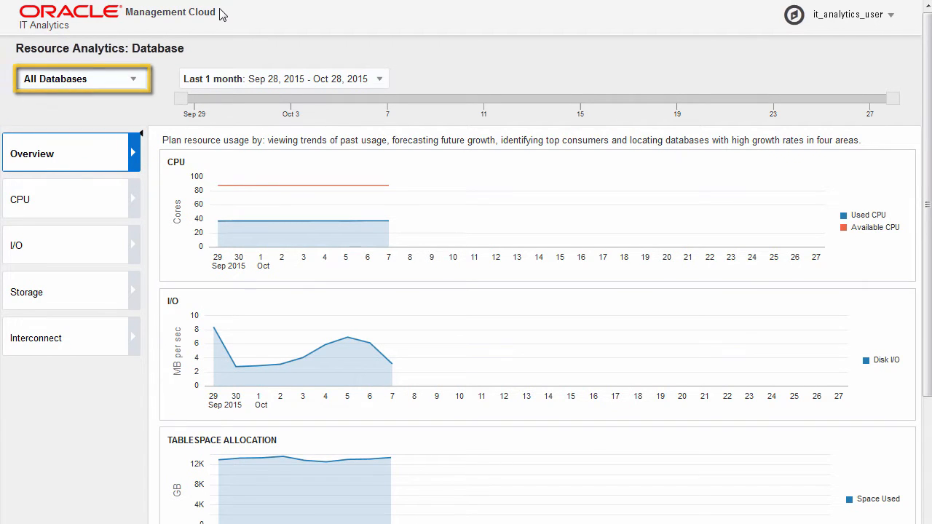
click(80, 78)
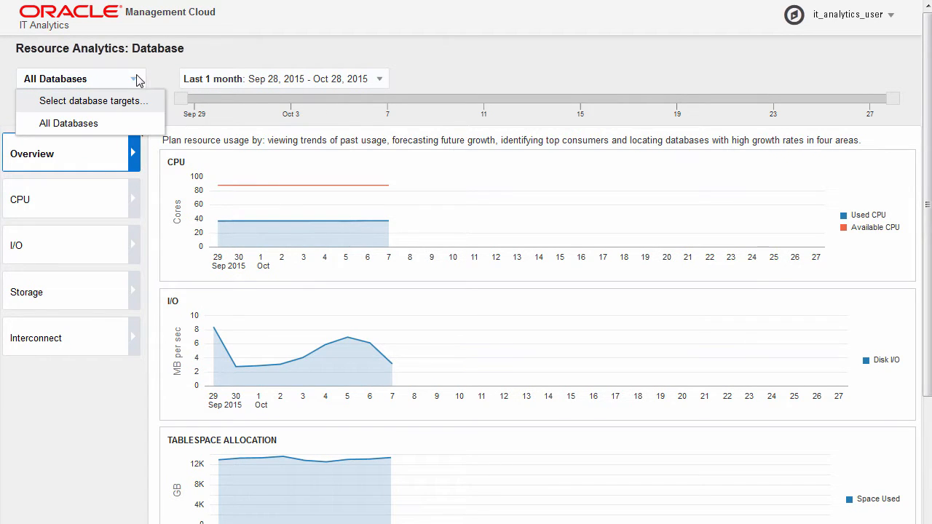
- Select MKTGDB, RSTST and CRMTST as the database targets and confirm the selection
click(91, 101)
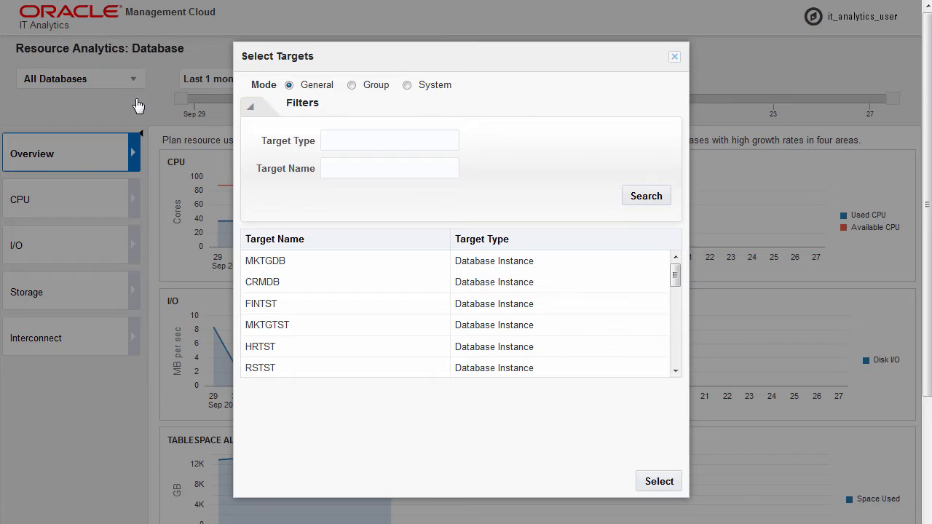
click(266, 260)
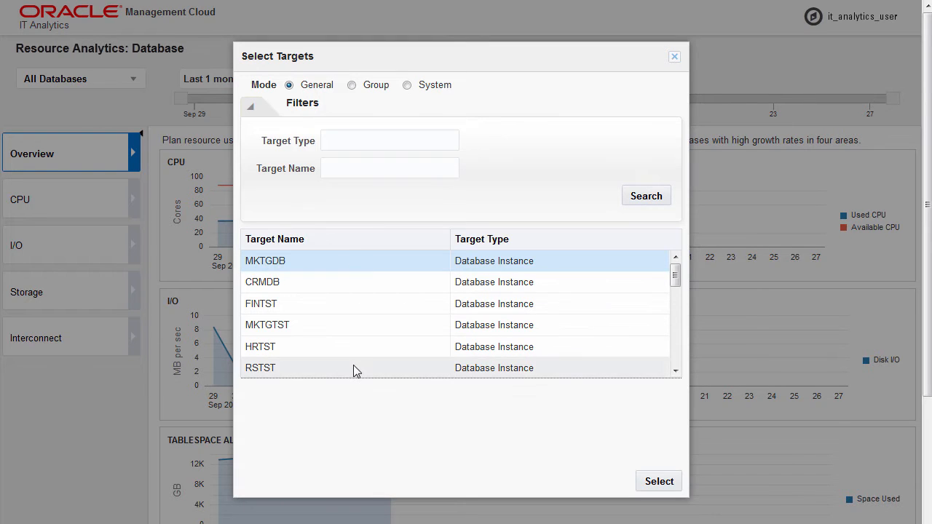
scroll(down, 3)
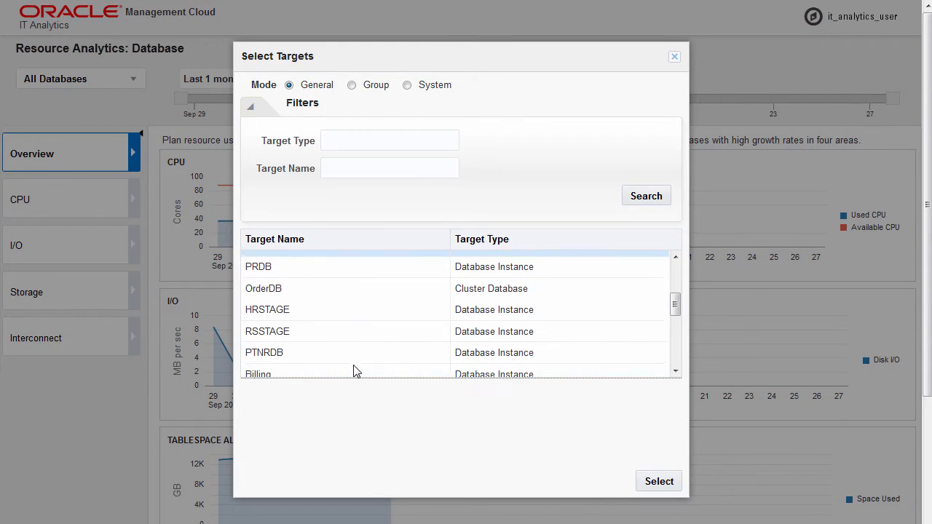
scroll(down, 3)
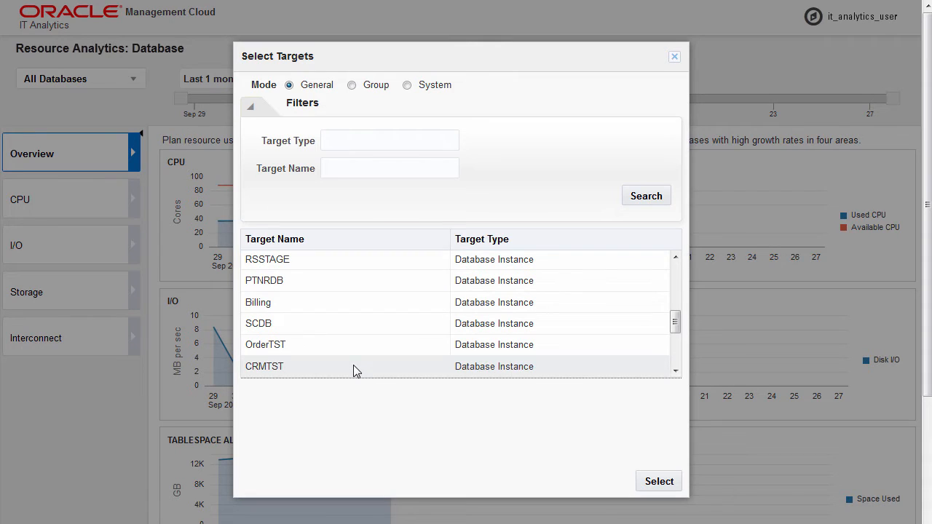
click(264, 366)
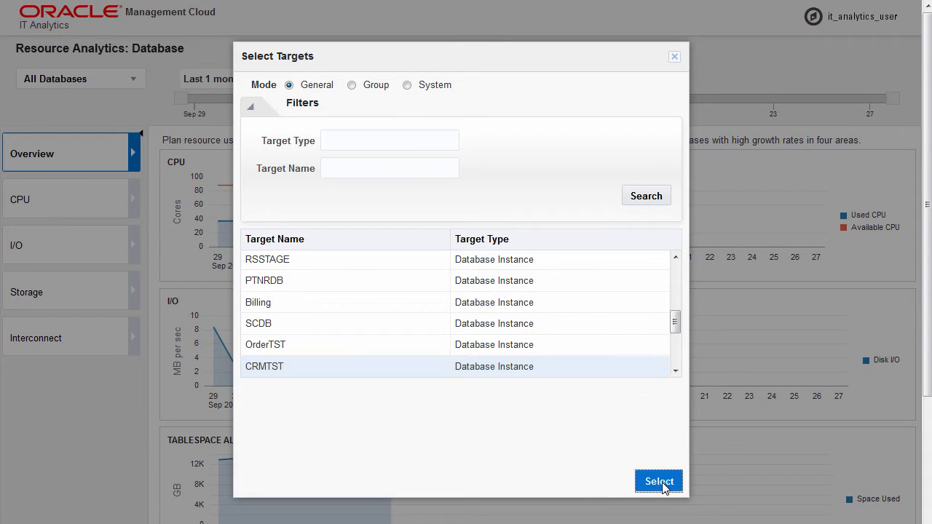
click(658, 481)
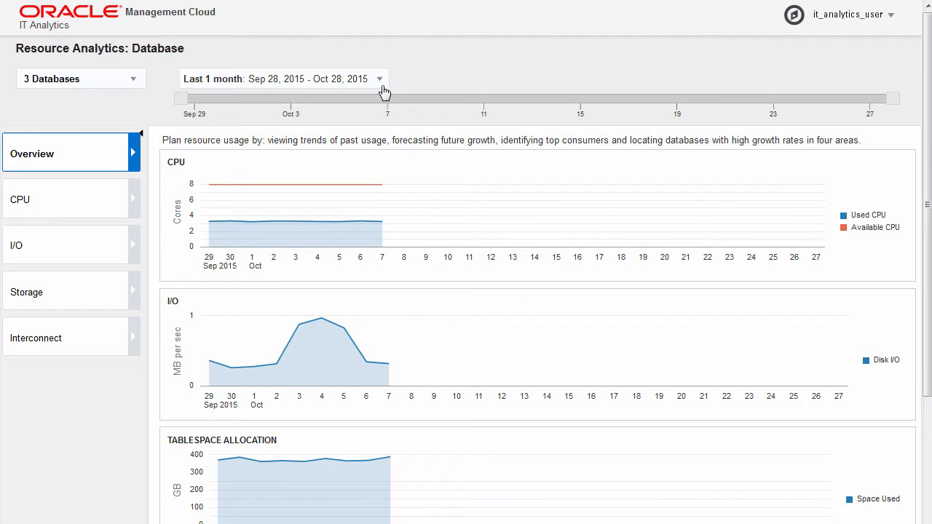
- Set a custom time range from April 1 to October 2, 2015
click(378, 78)
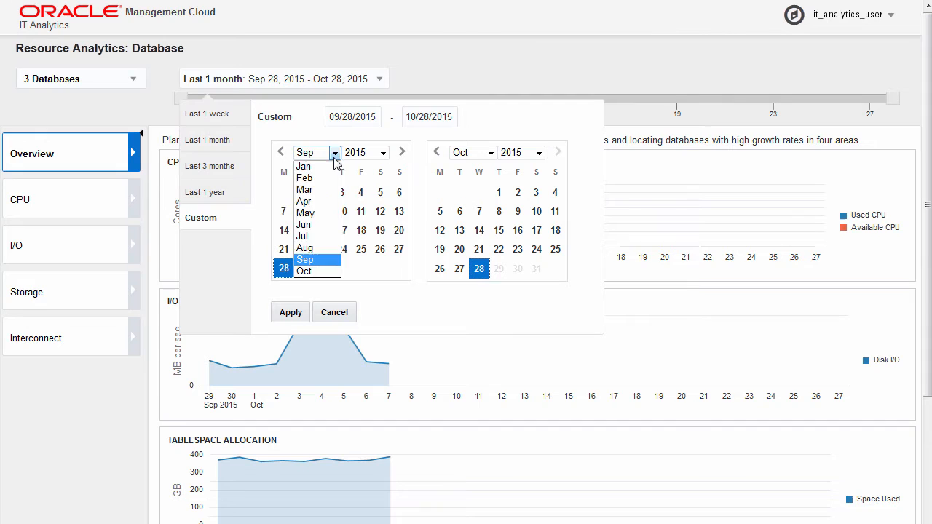
click(304, 178)
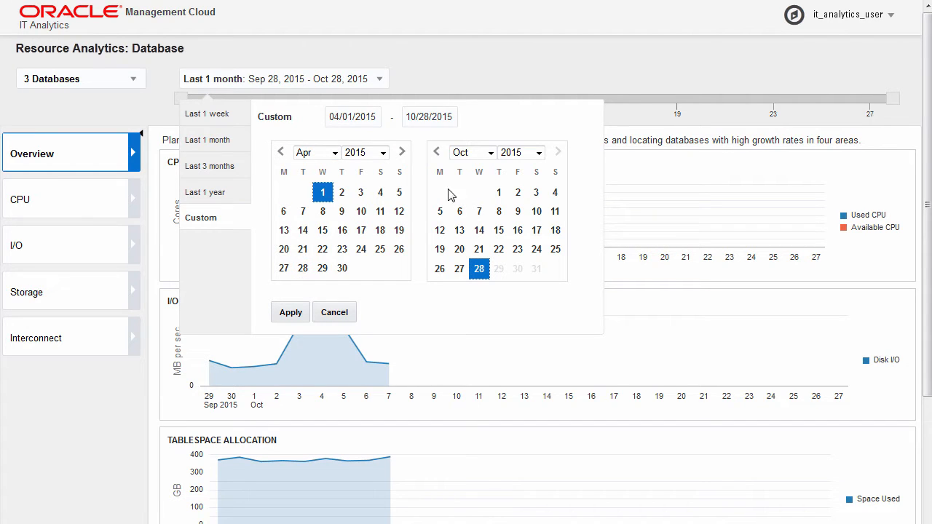
click(290, 312)
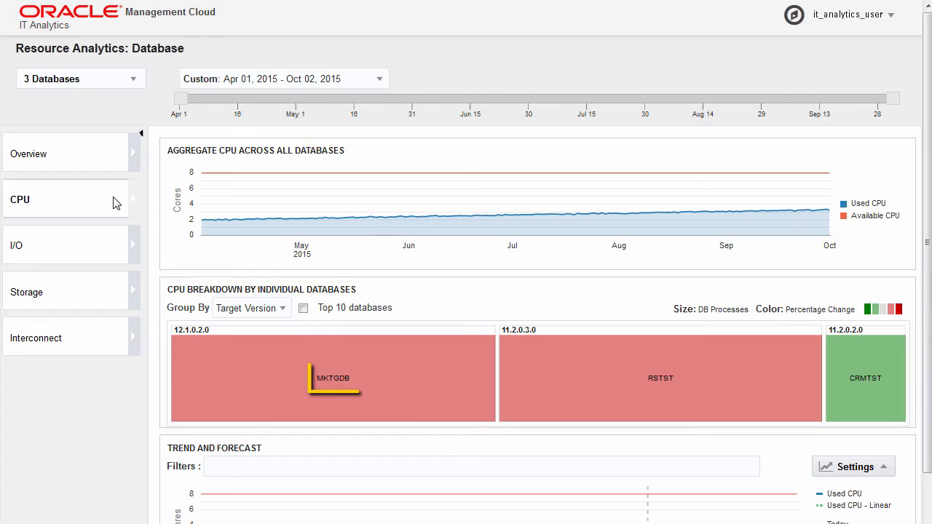
click(333, 378)
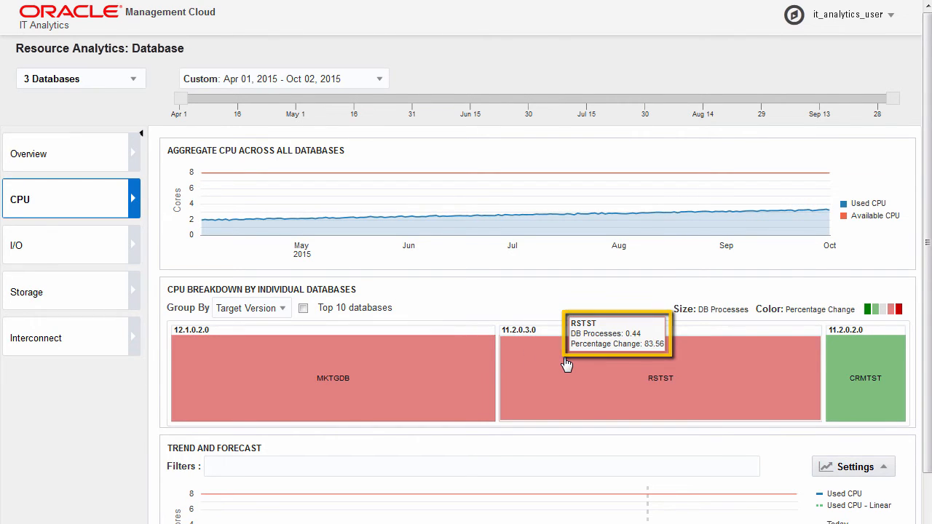
mouse_move(859, 355)
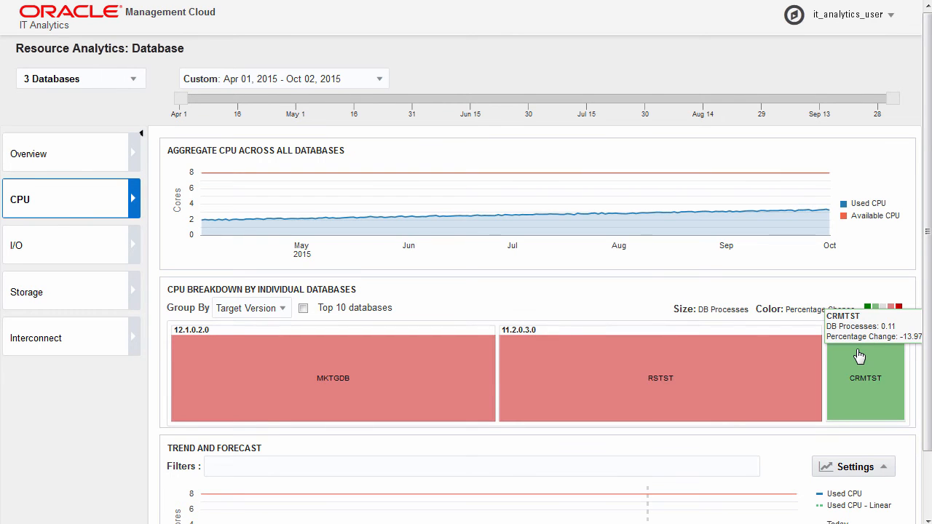
click(865, 379)
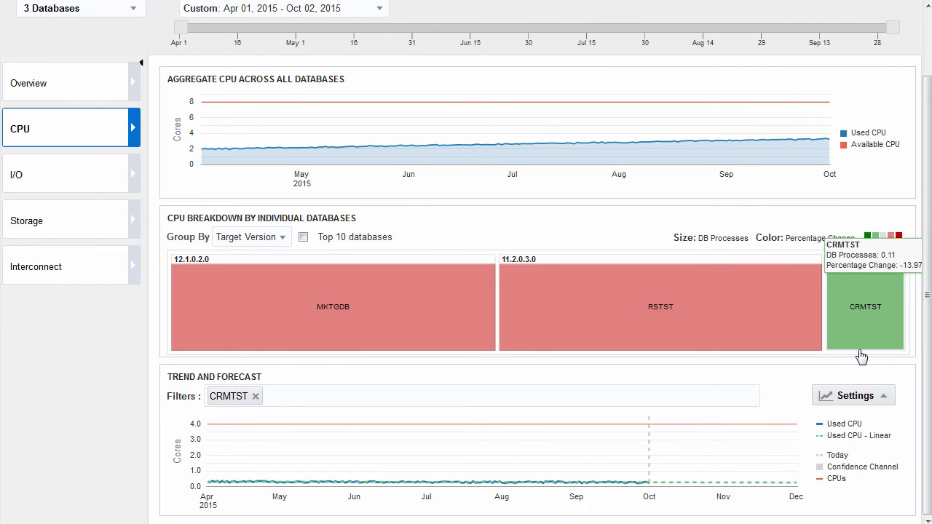
- Show the CRMTST trend and forecast settings: linear regression over a 61-day period
click(852, 396)
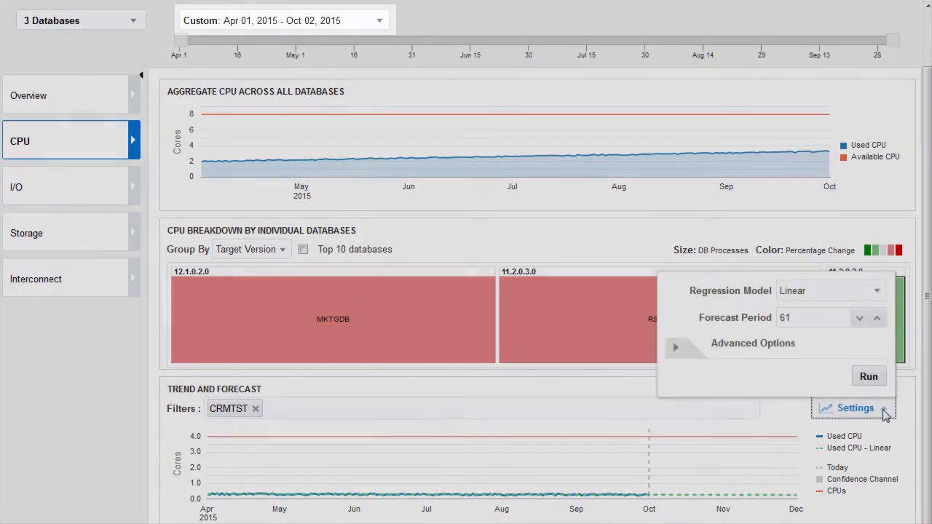